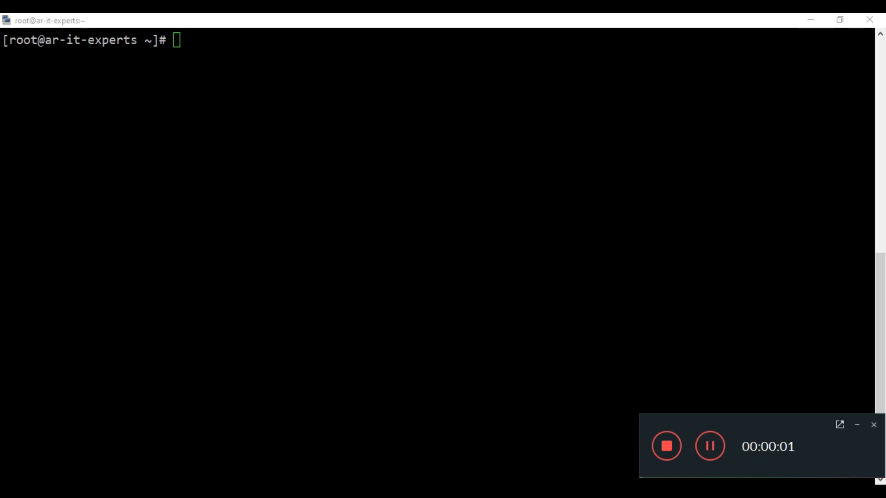
mouse_move(858, 425)
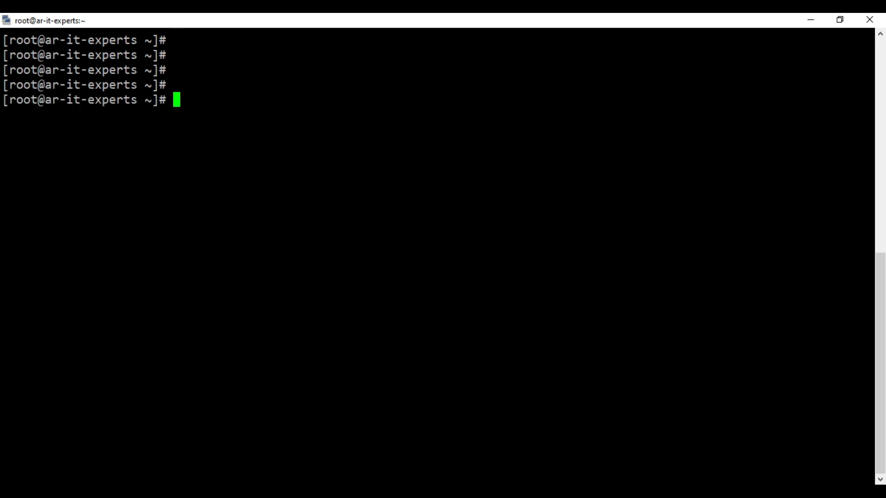
Run 'docker search httpd' and see the official httpd image listed first
type("systemctl")
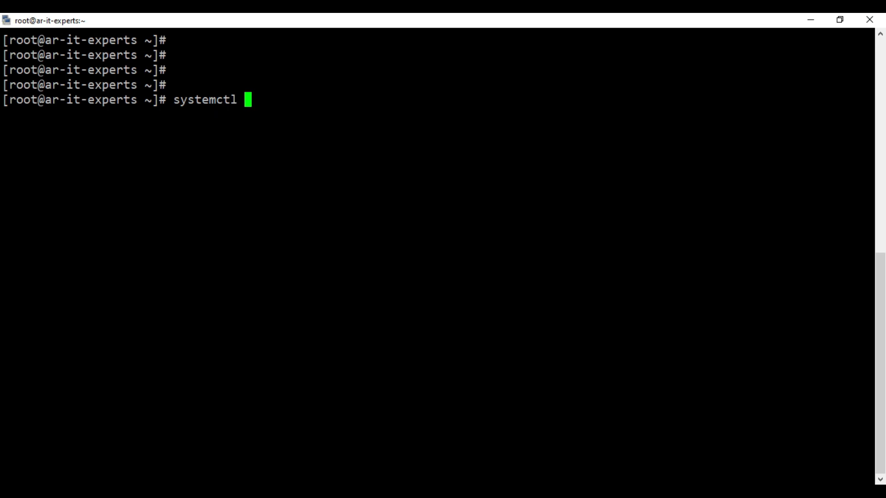
type("status")
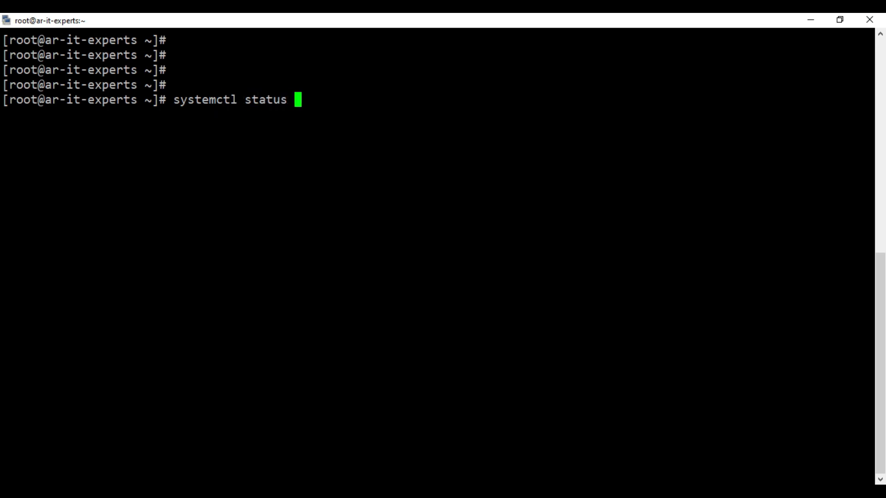
type("docker")
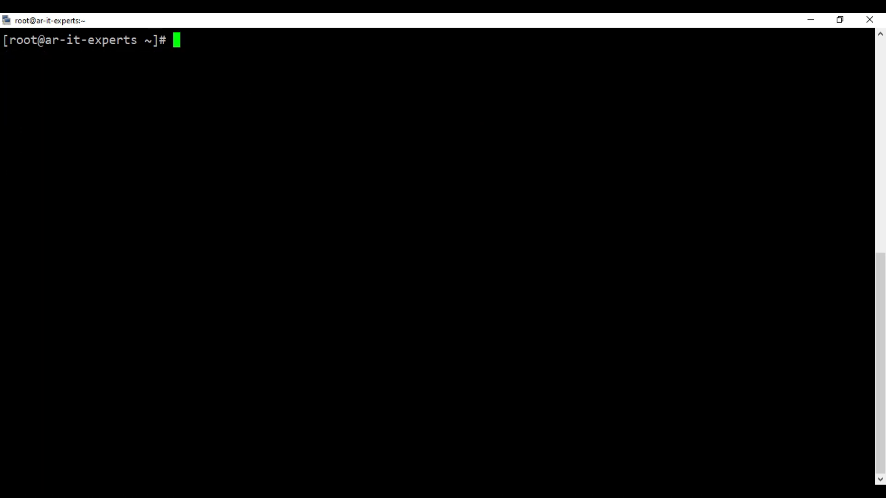
type("docker")
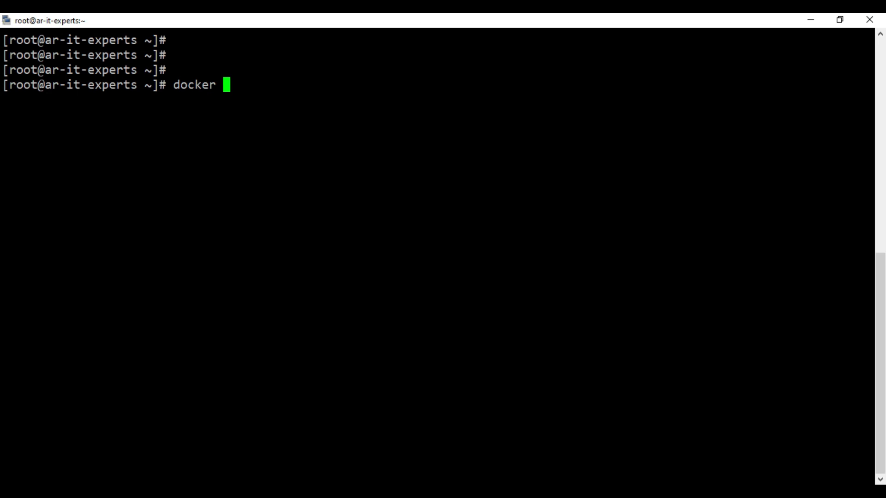
type("sear")
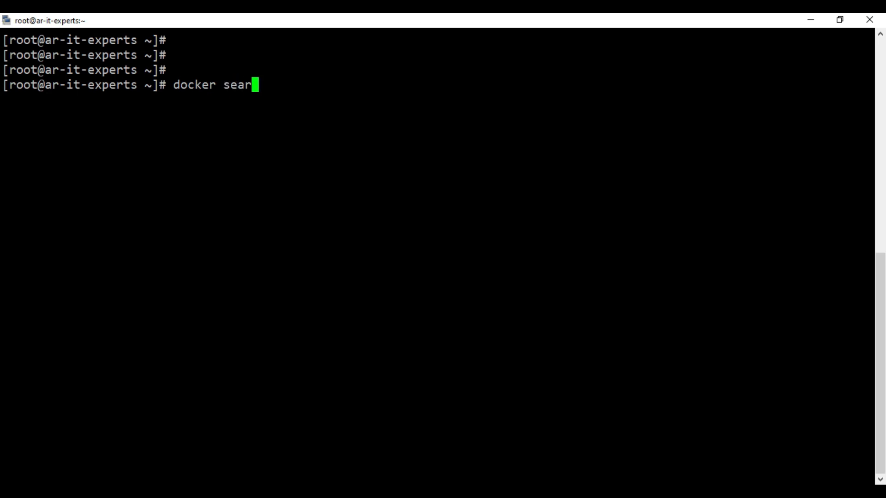
type("ch http")
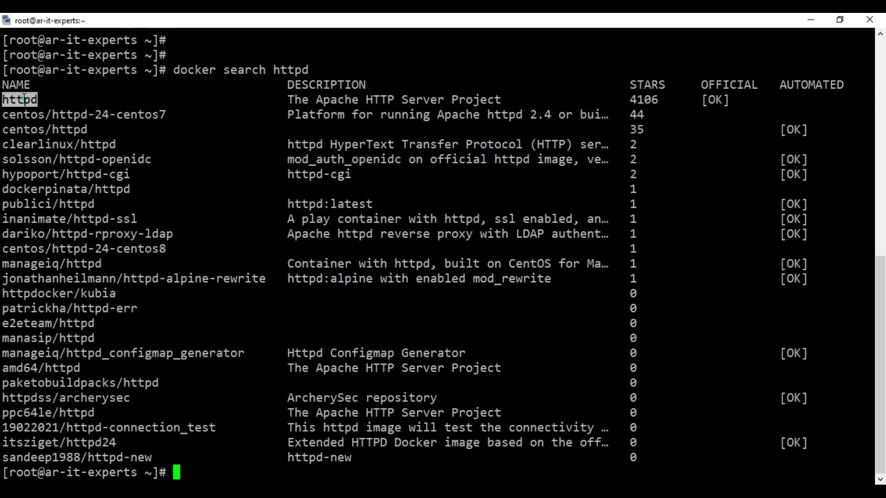
Pull the httpd image and list local images, showing httpd:latest at 145MB
type("docker")
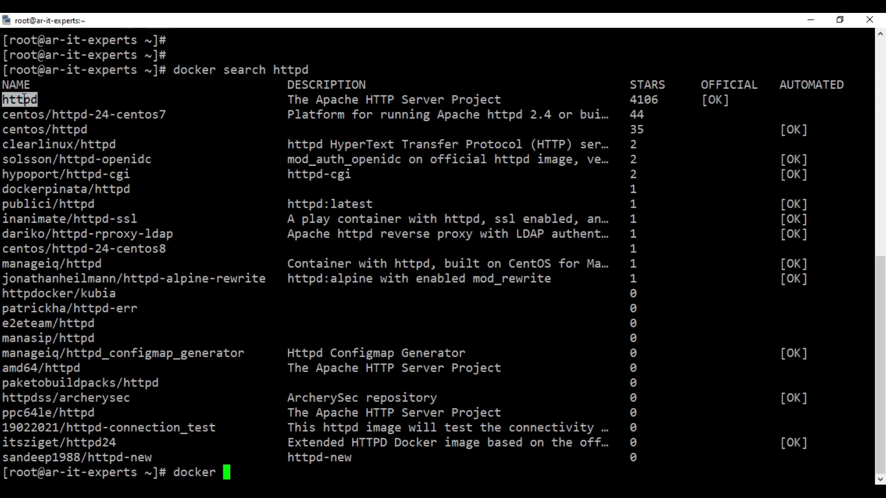
type("pull")
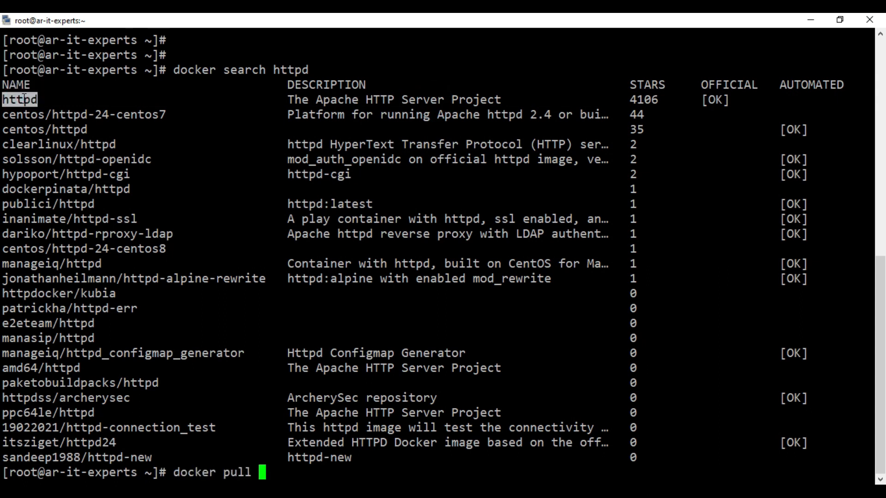
type("httpd")
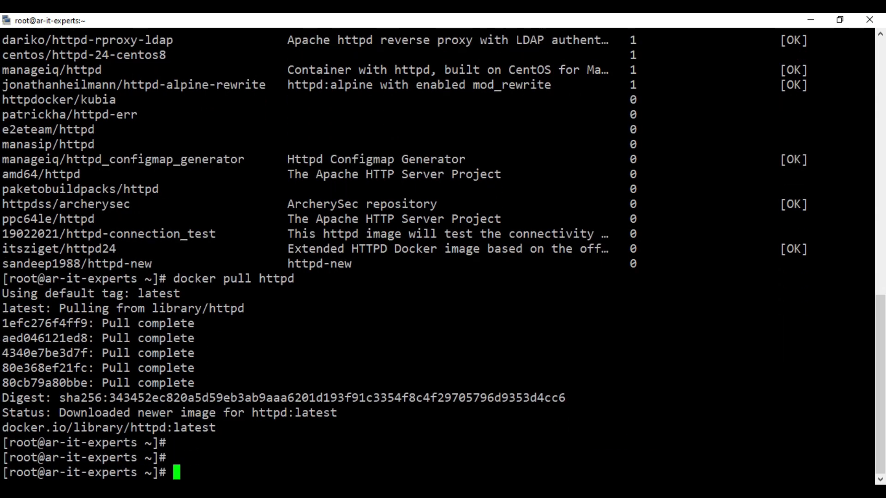
type("docker image ls")
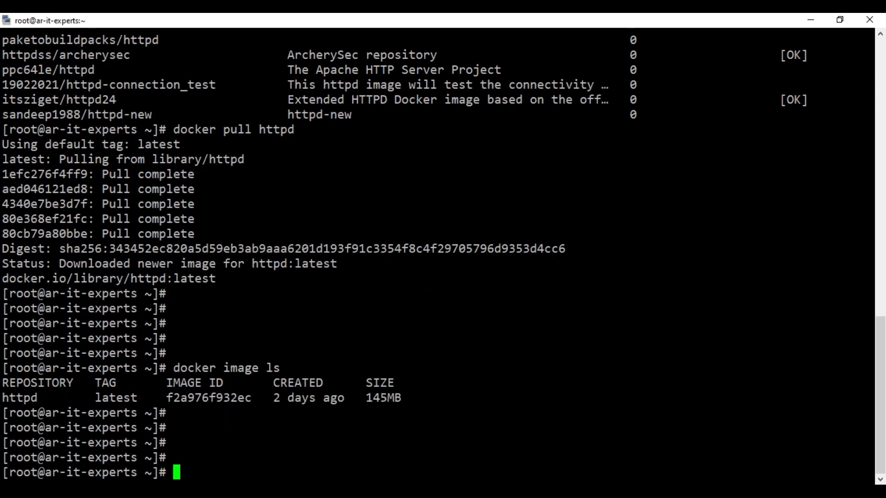
Run httpd in the foreground, review the Apache 2.4.54 startup log, then stop it
type("do")
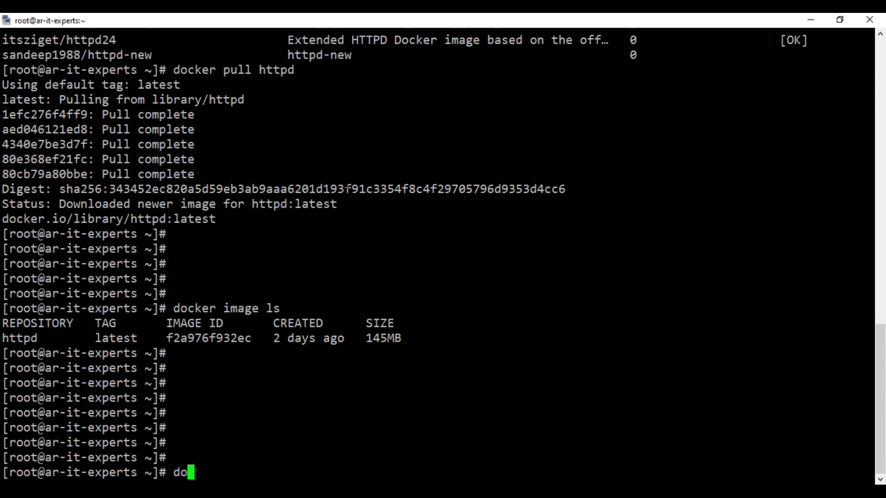
type("cker run")
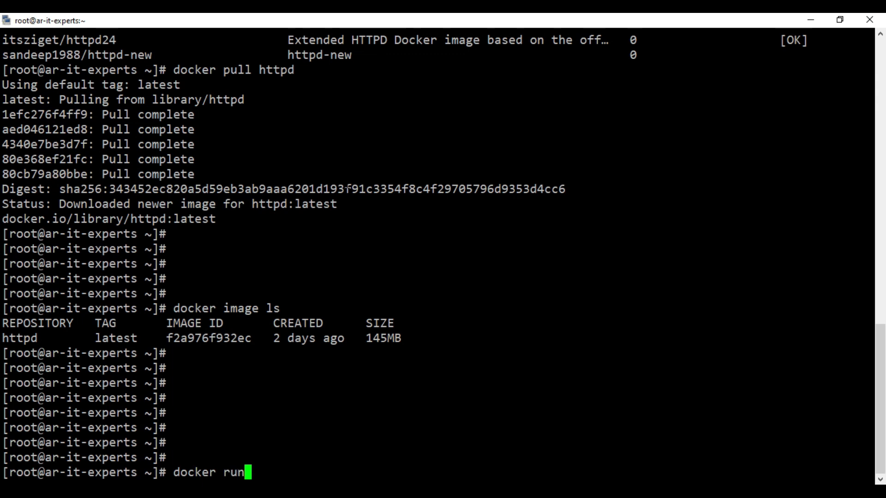
type("httpd")
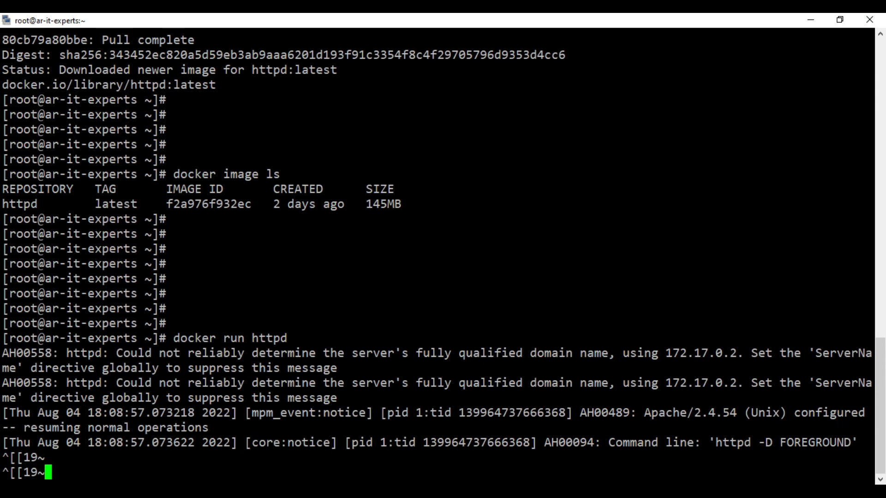
left_click_drag(339, 368, 441, 427)
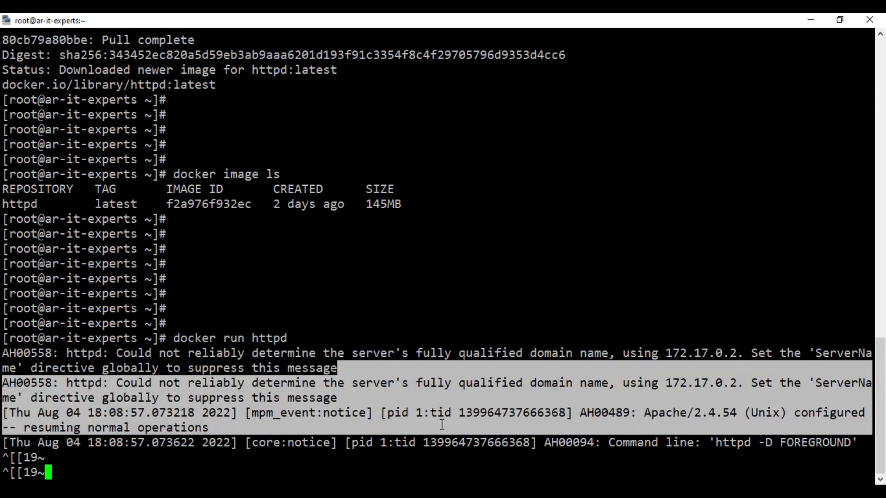
scroll("down", 3)
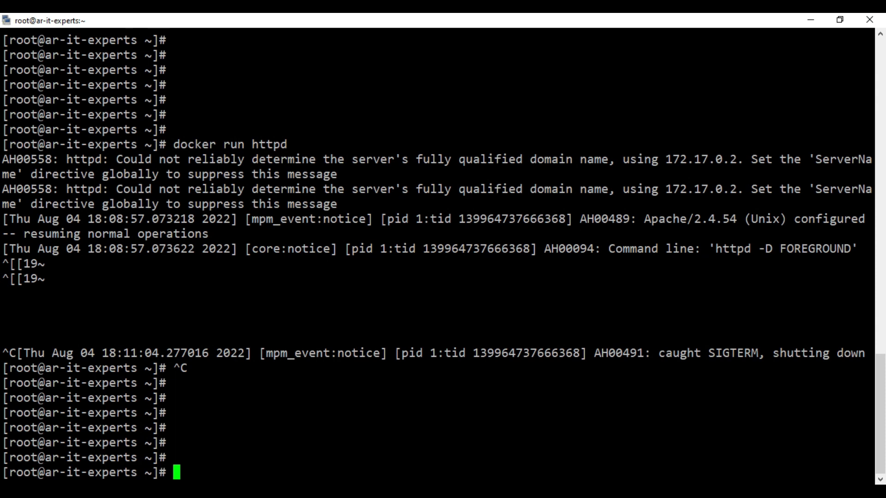
Launch detached container 'docker-httpd' from the httpd image with port 80:80 published
type("d")
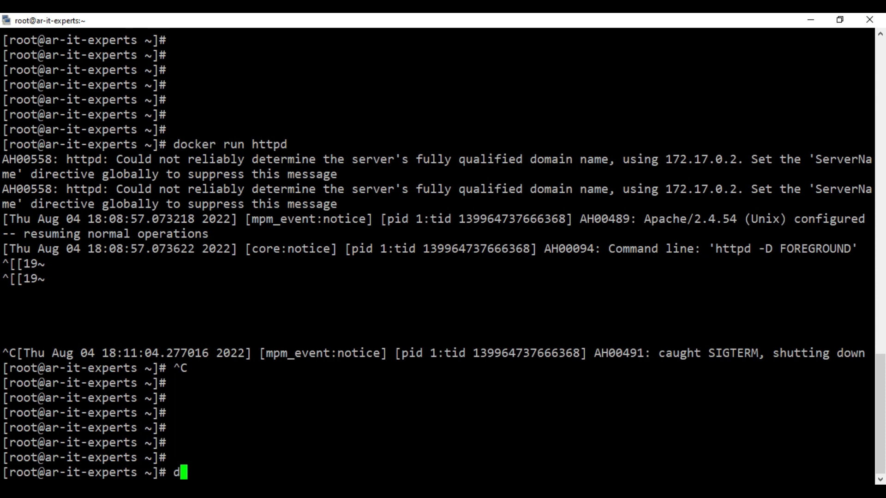
type("ocker")
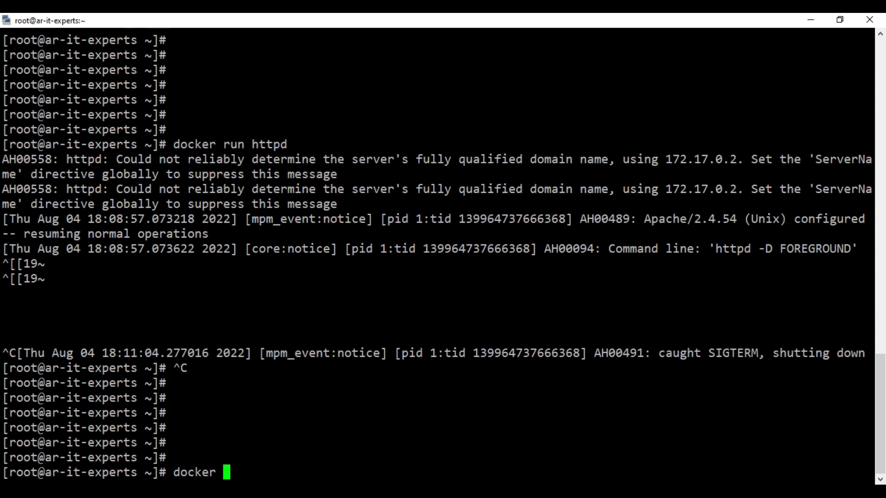
type("run")
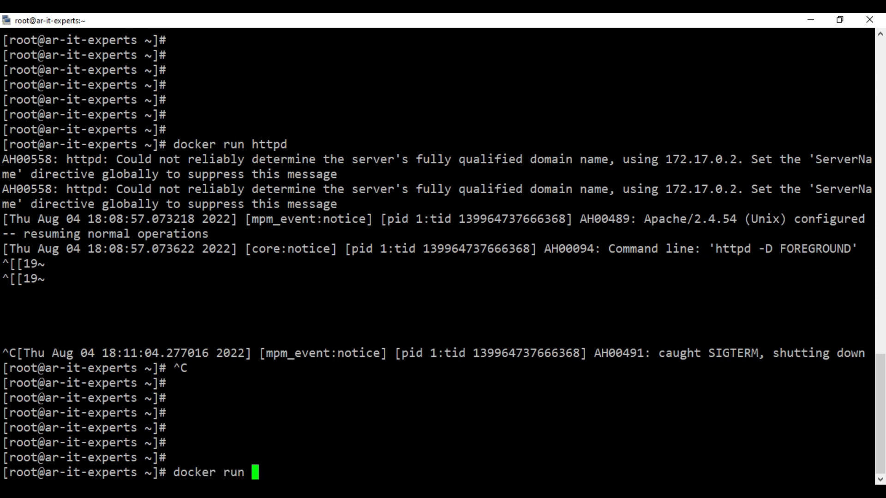
type("-d")
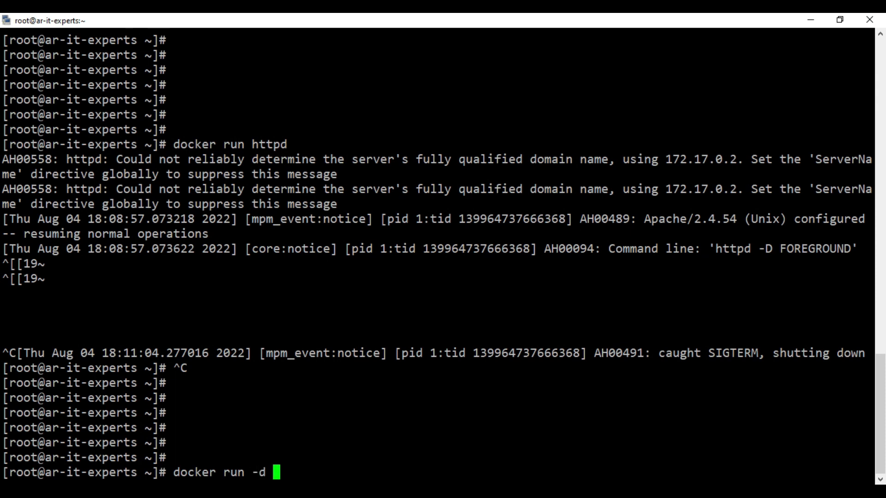
type("--")
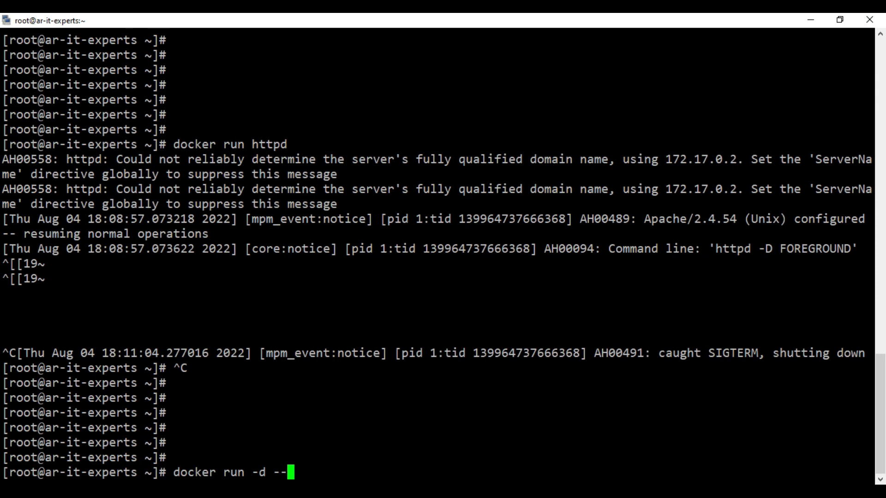
type("name=")
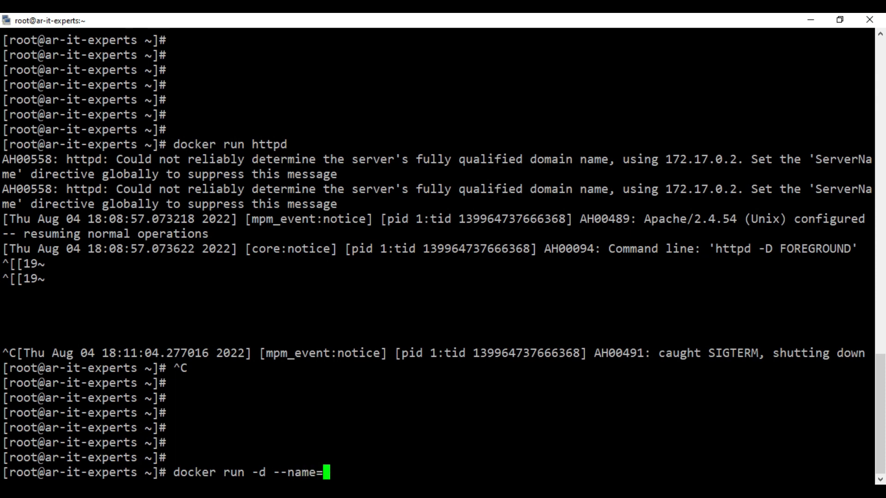
type("docker-htt")
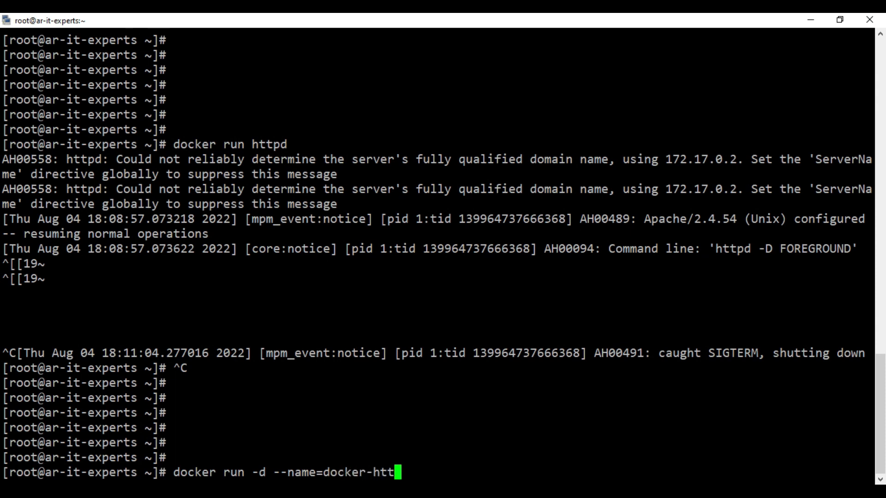
type("pd")
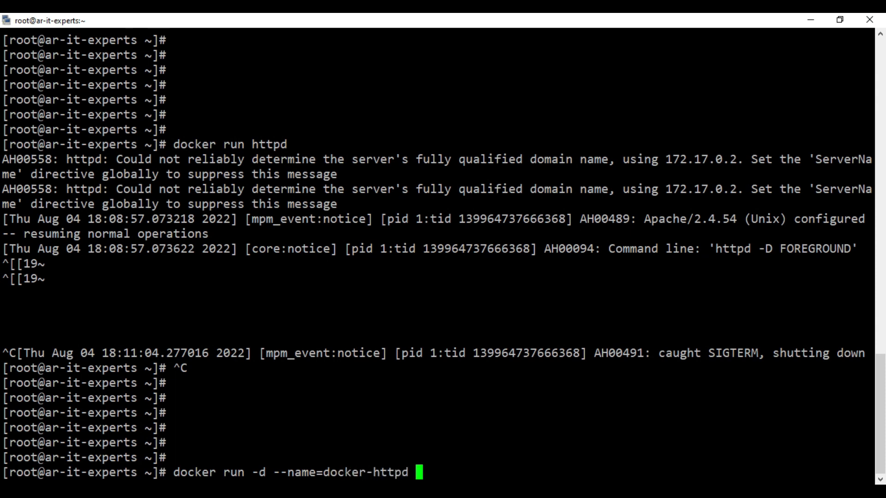
type("-p")
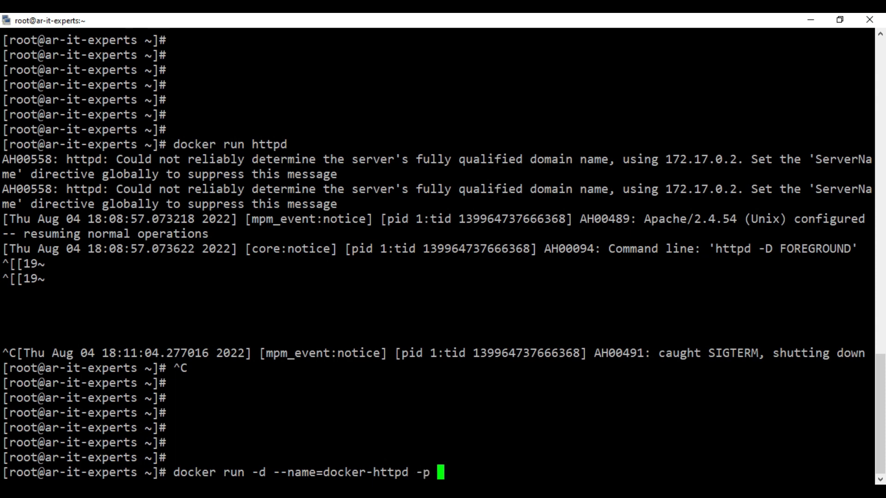
type("80")
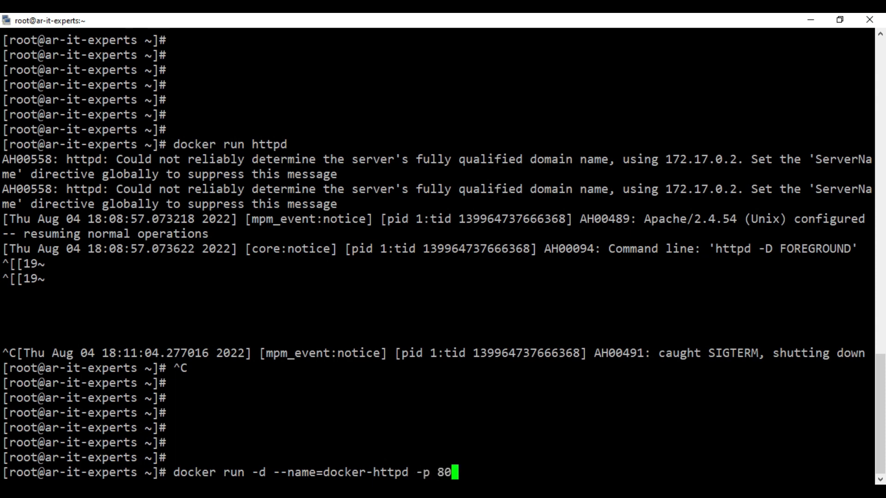
type(":")
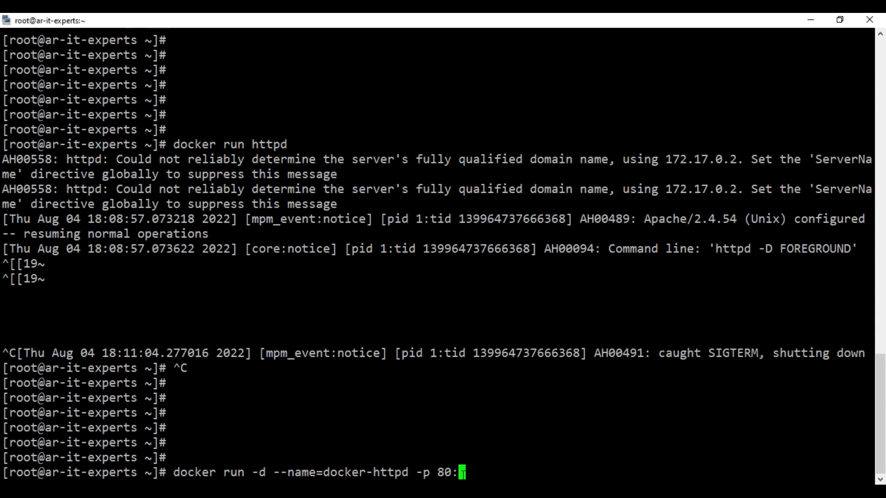
type("80")
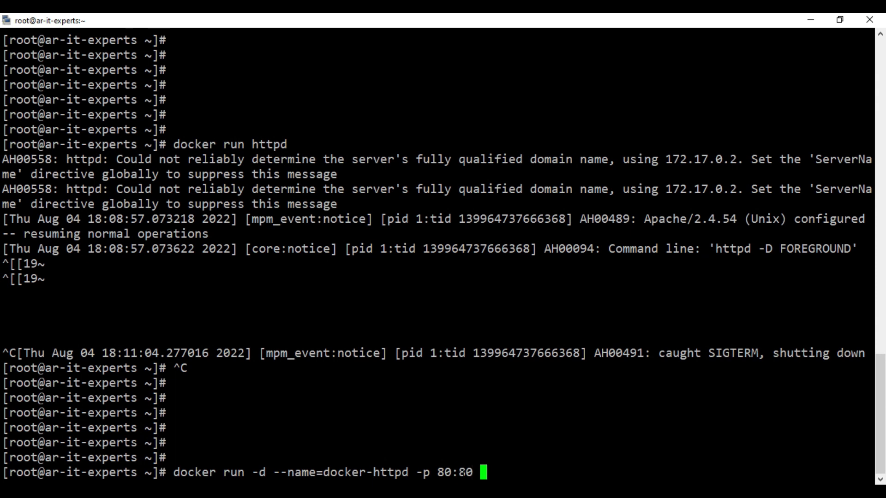
type("htt")
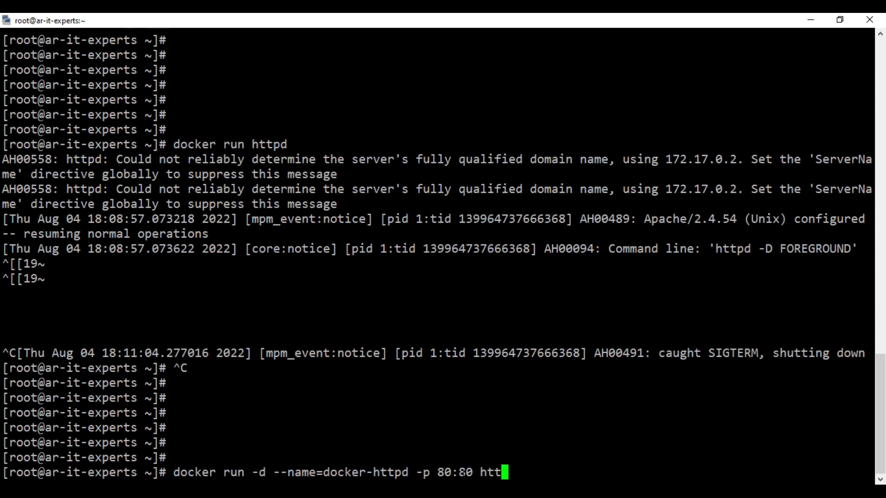
type("pd")
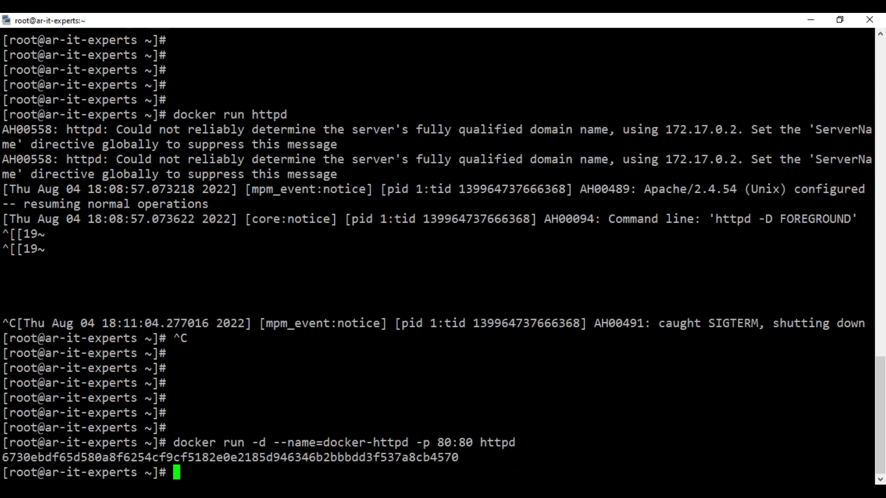
scroll("down", 3)
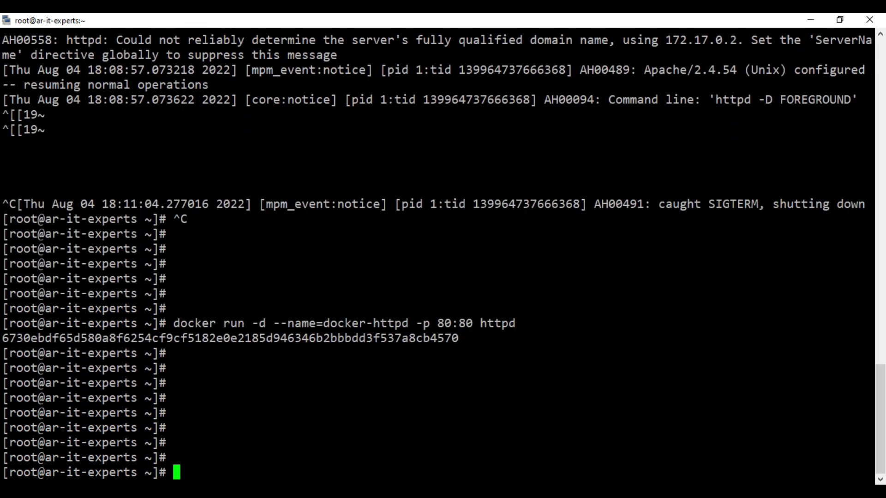
type("coker")
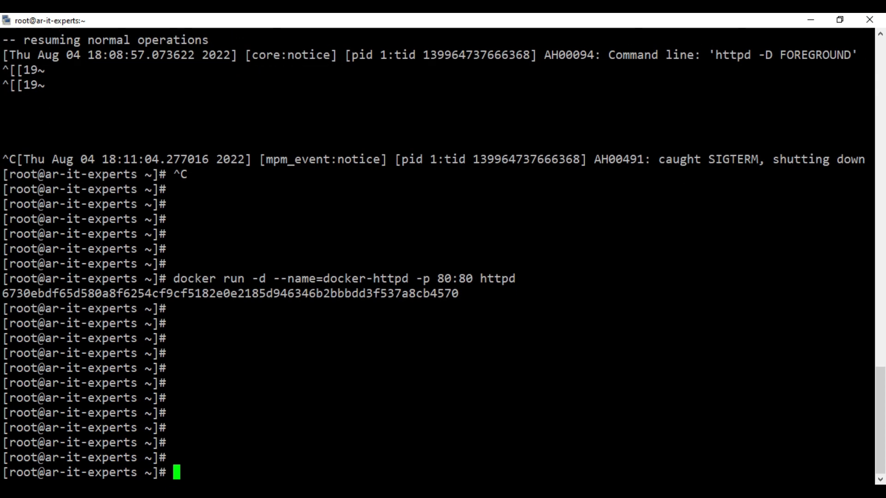
Run 'docker ps' and confirm docker-httpd is up with host port 80 mapped to 80
type("docker")
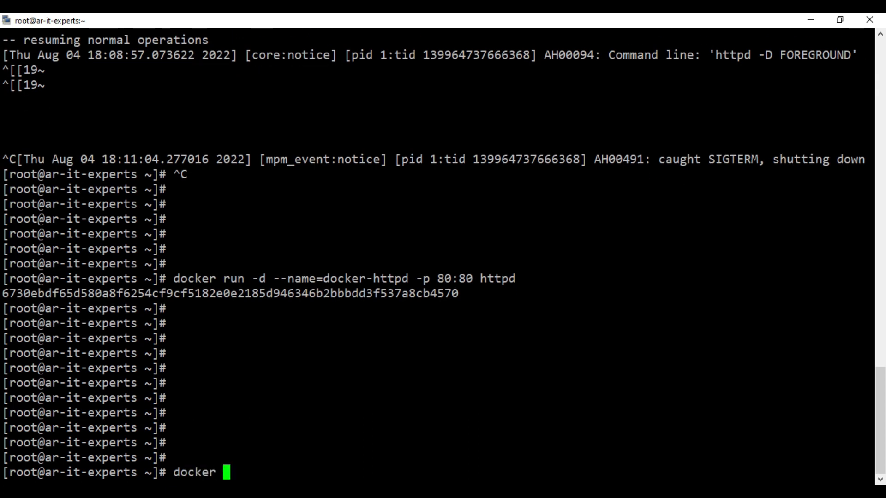
type("ps")
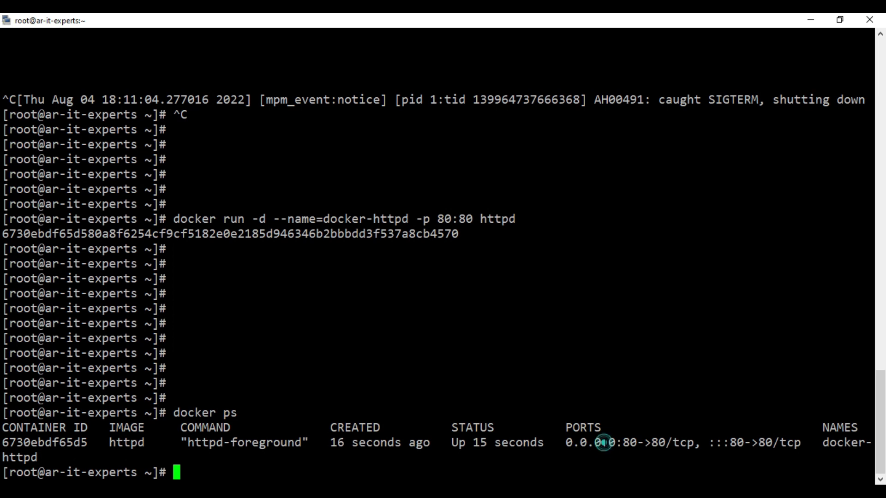
double_click(609, 442)
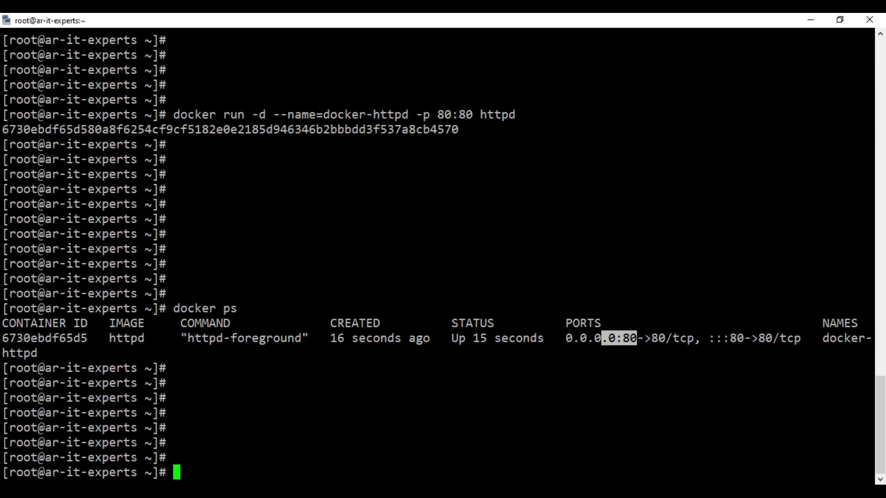
Stop docker-httpd and confirm docker ps shows no running containers
type("do")
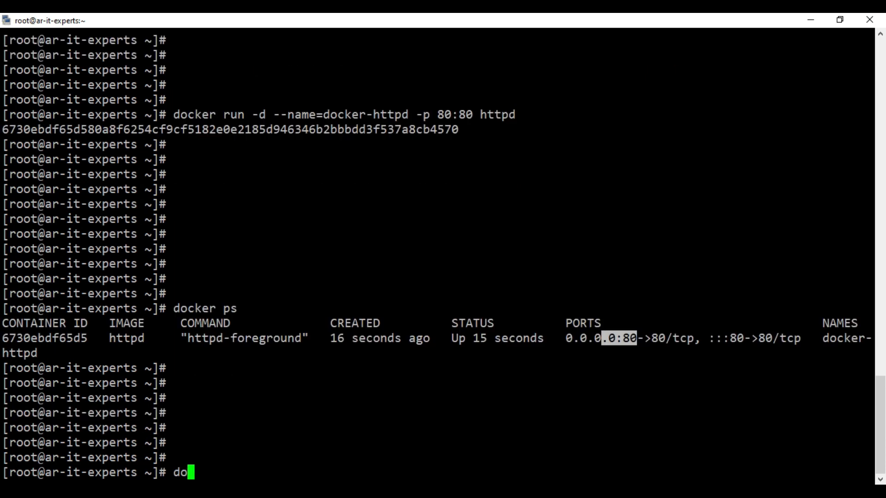
type("cker")
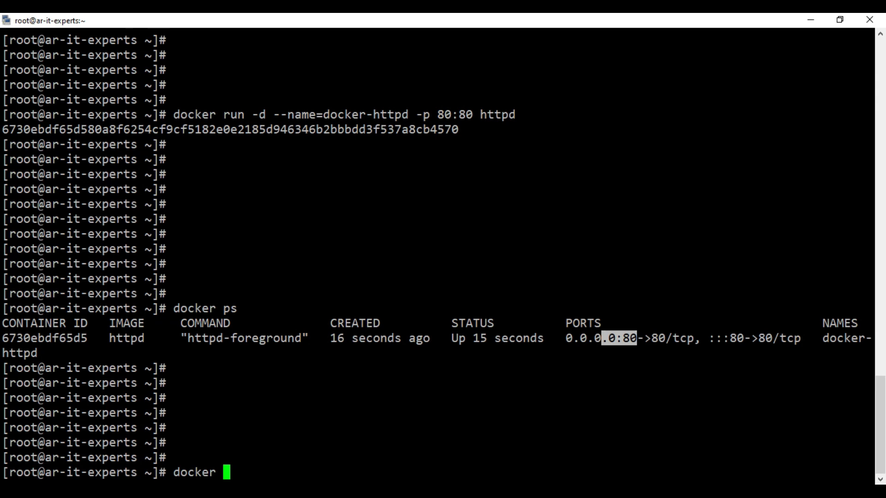
type("stop")
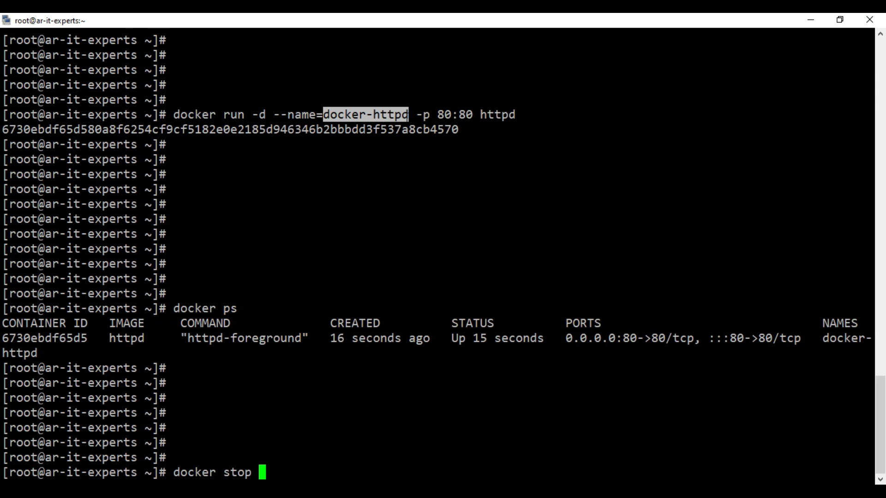
type("docker-httpd")
type("docker ps")
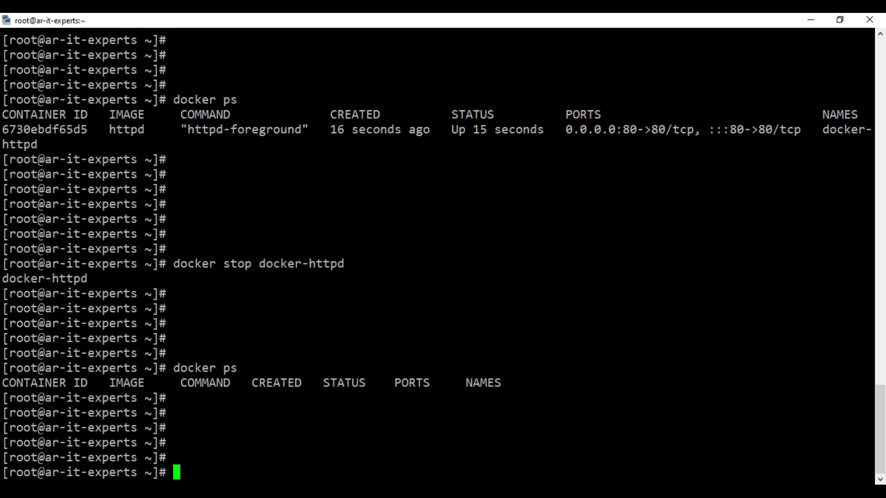
Start docker-httpd again and confirm docker ps shows it up 3 seconds
type("docker stop docker-httpd")
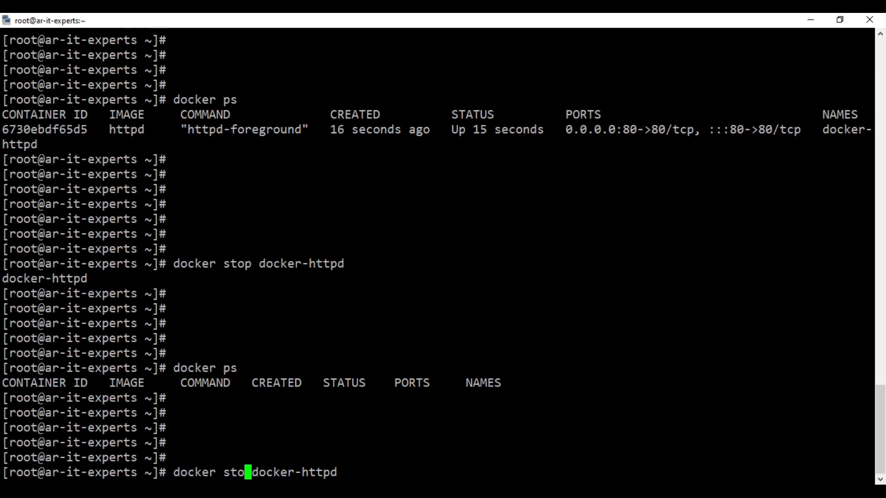
type("start")
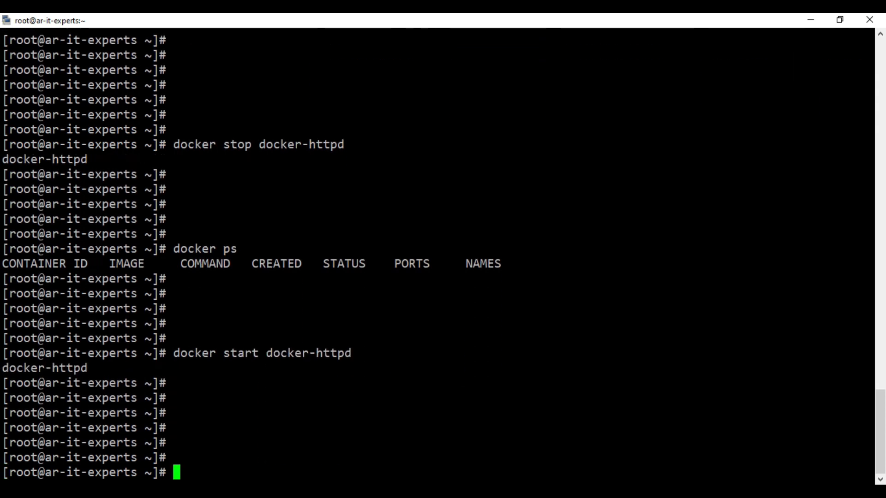
type("docker ps")
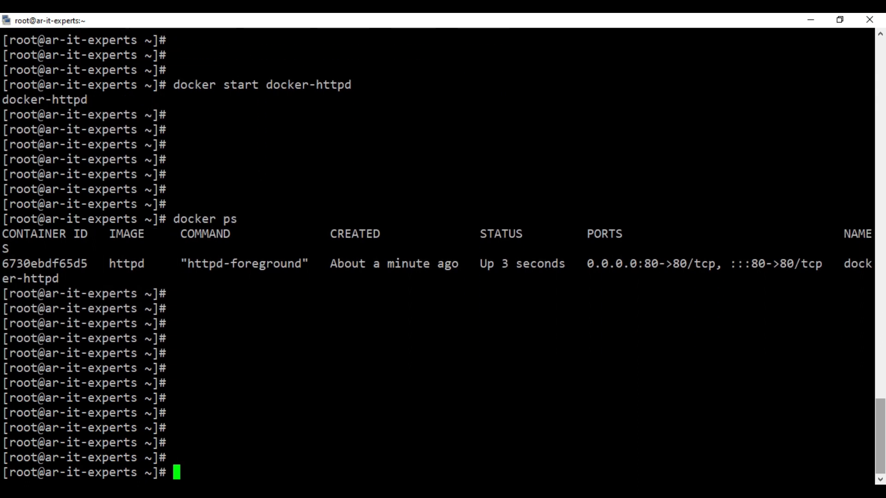
Follow docker-httpd's logs showing both startups and shutdown, then interrupt back to the prompt
type("docker")
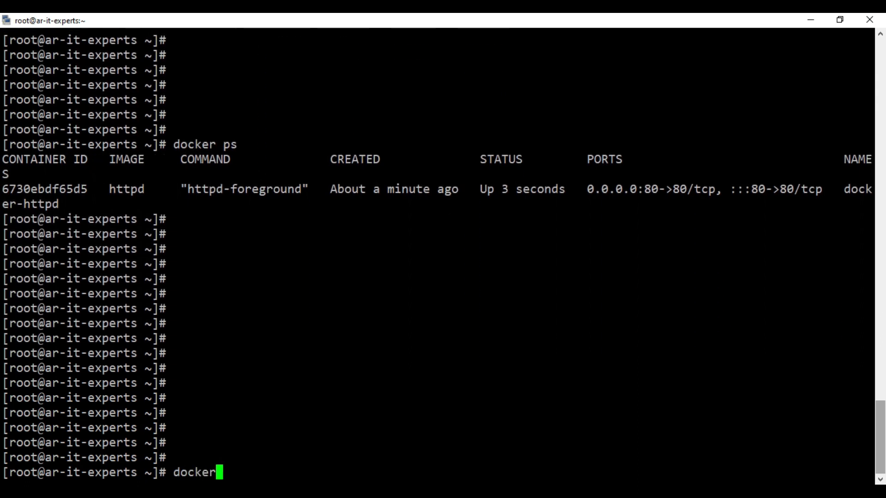
type("l")
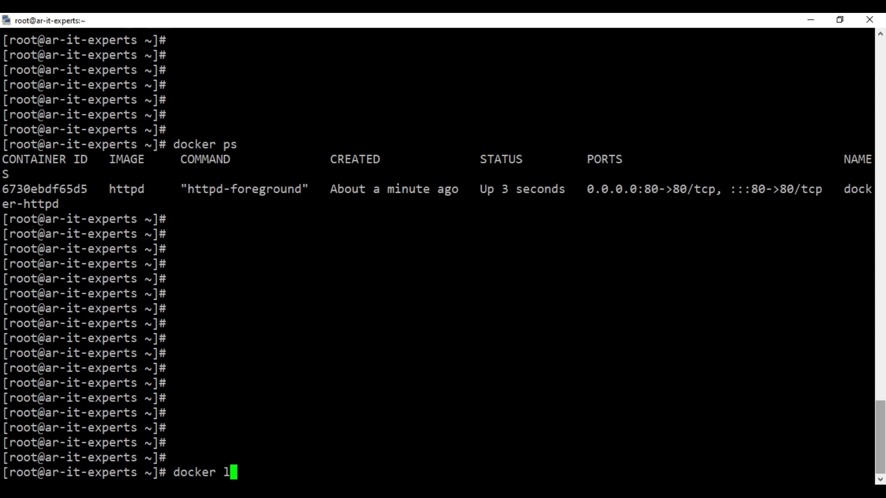
type("ogs -f")
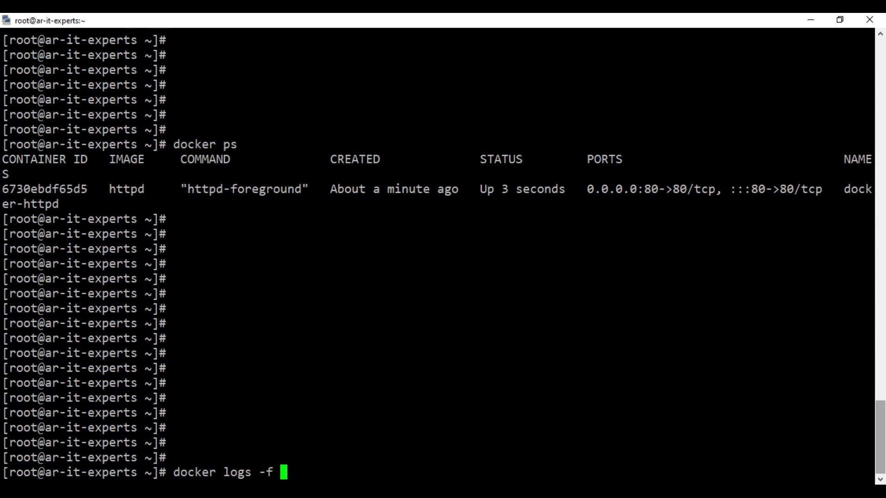
type("docker")
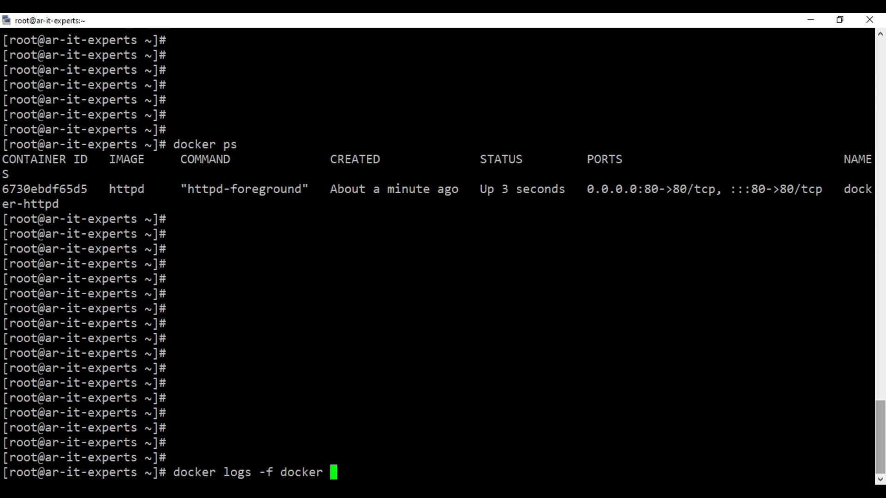
type("-http")
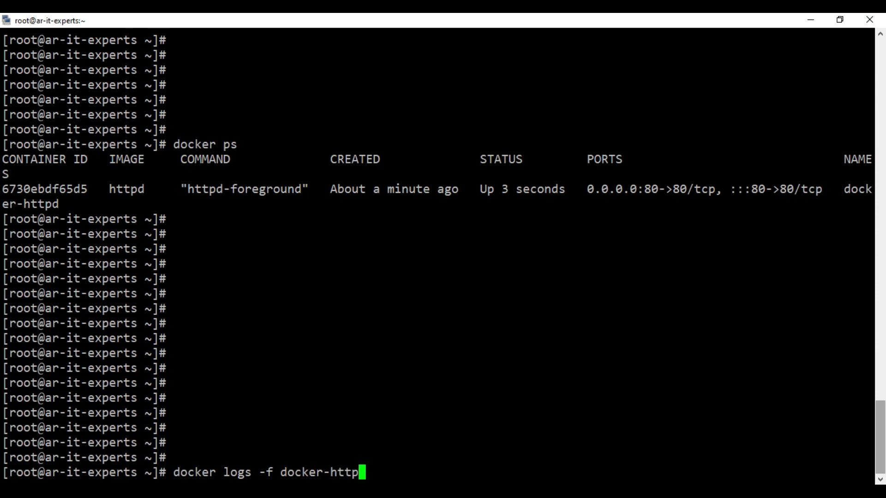
type("d")
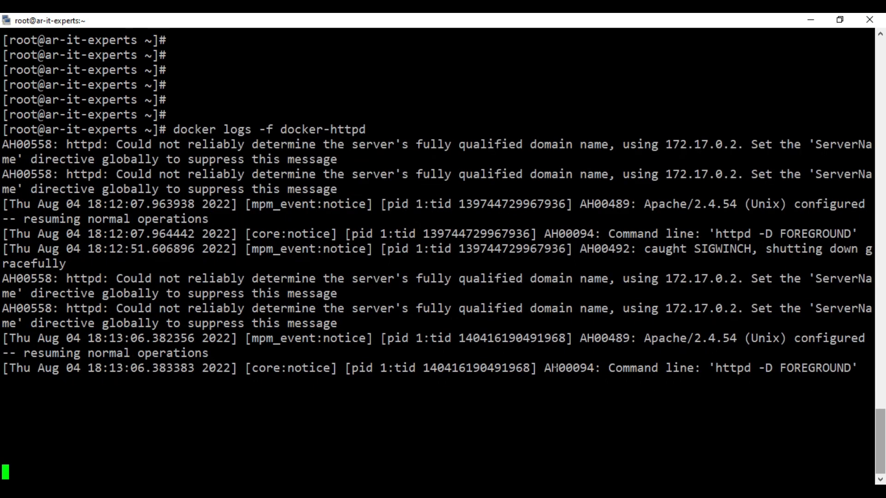
key("ctrl+c")
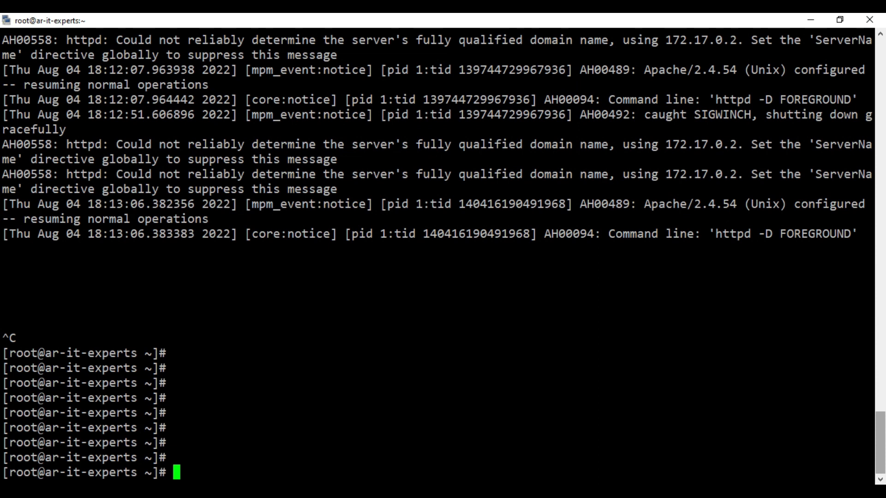
type("curl")
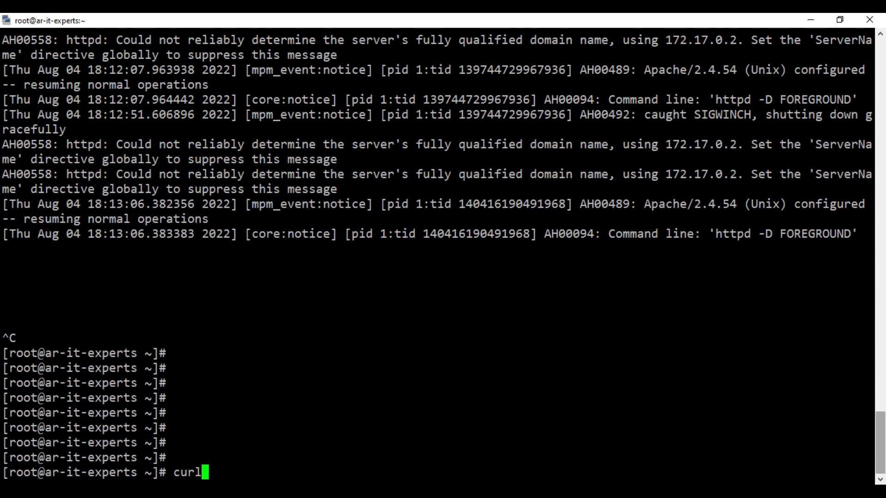
type("h")
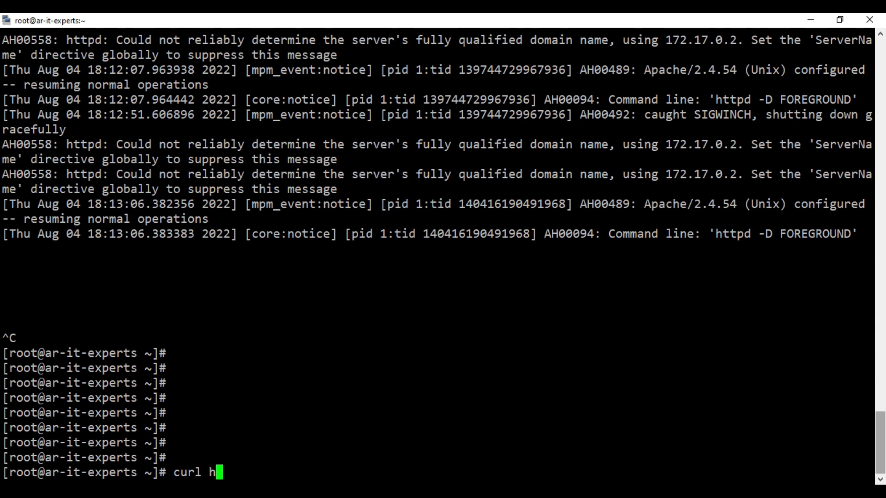
type("ttp://")
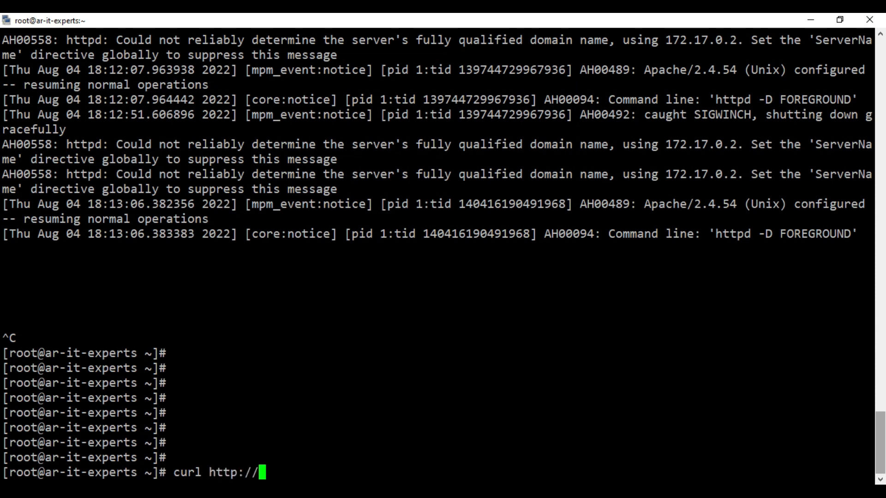
type("172")
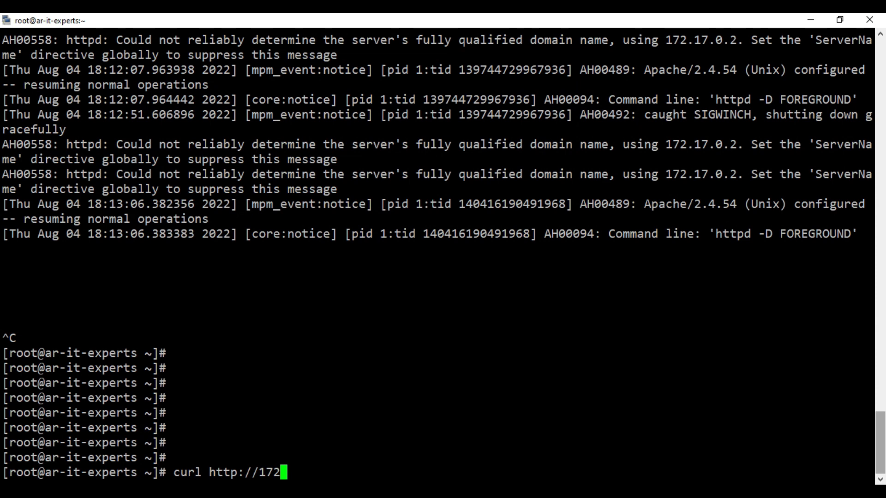
type(".")
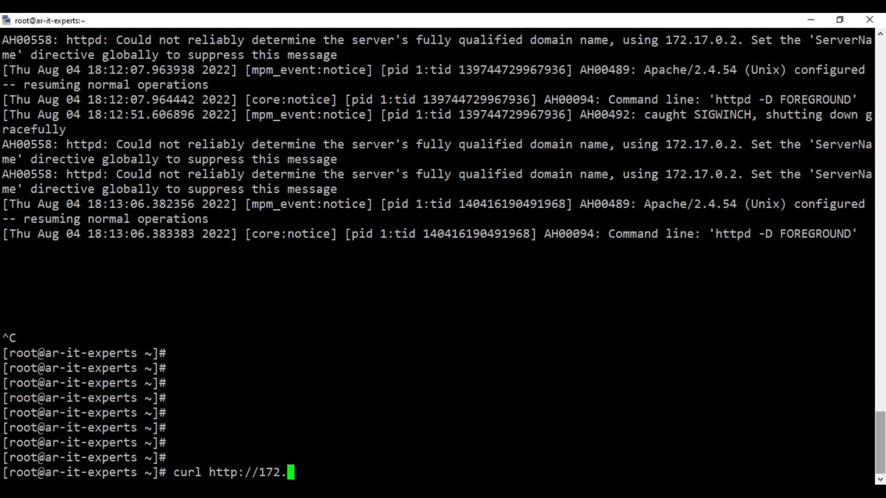
type("1")
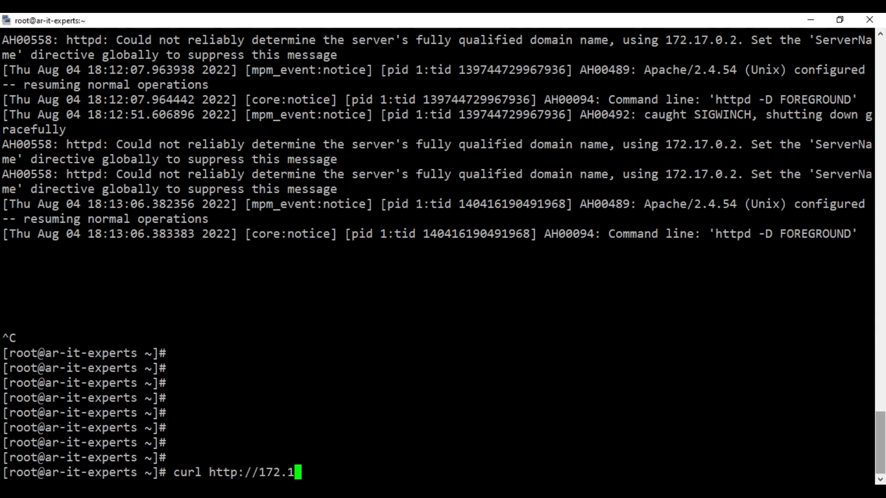
type("6.10.18/")
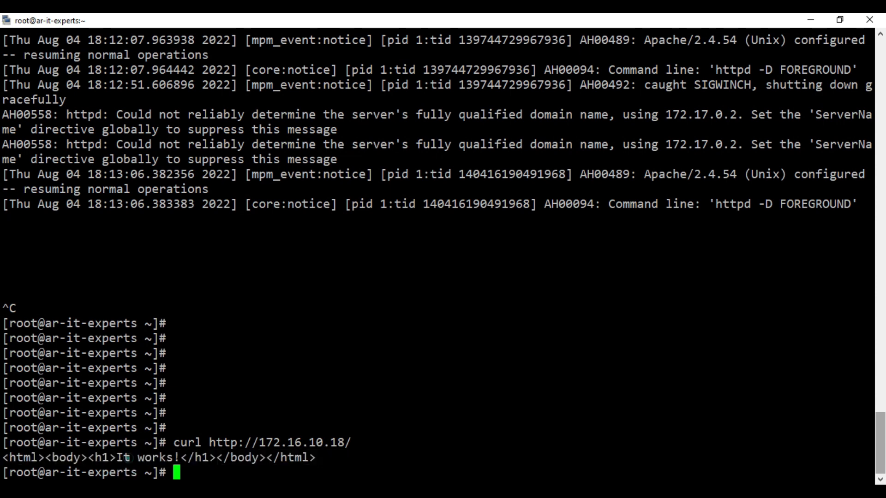
double_click(126, 458)
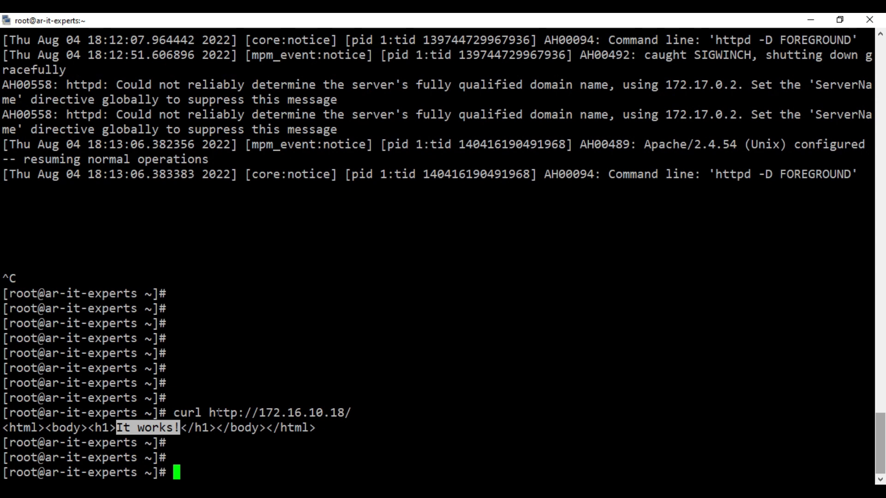
Stop the docker-httpd container with 'docker stop docker-httpd'
type("docker stop docker")
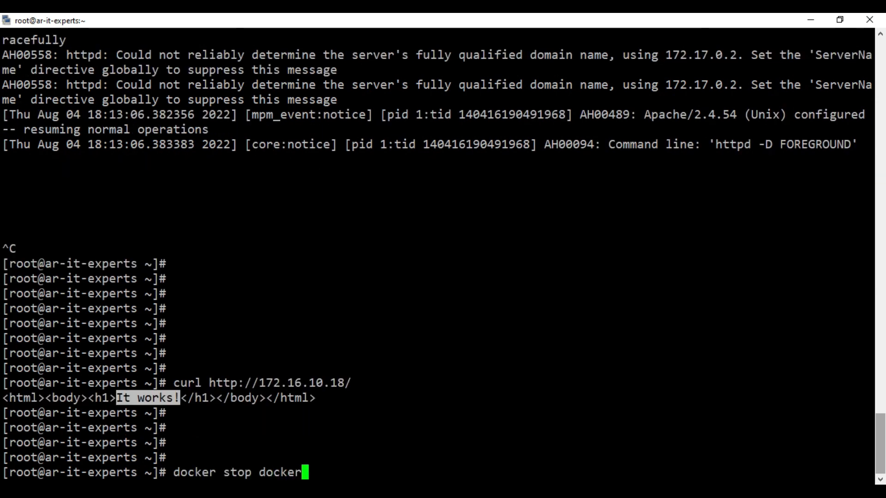
type("-http")
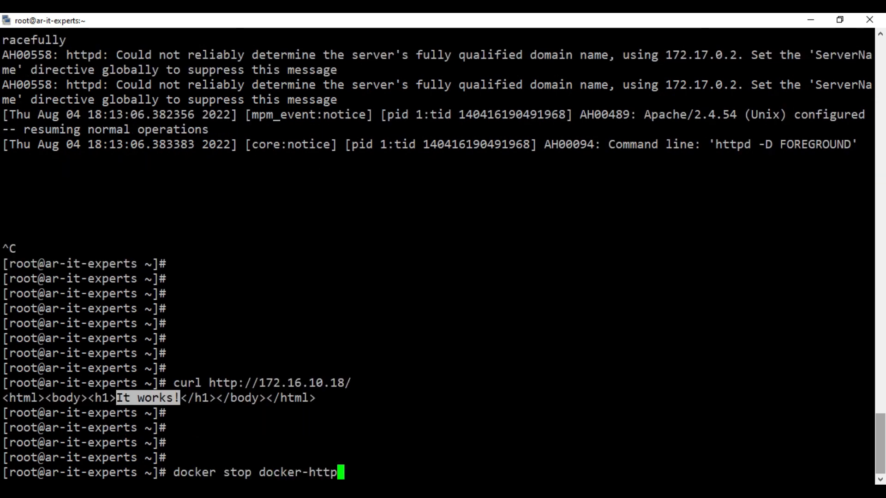
type("d")
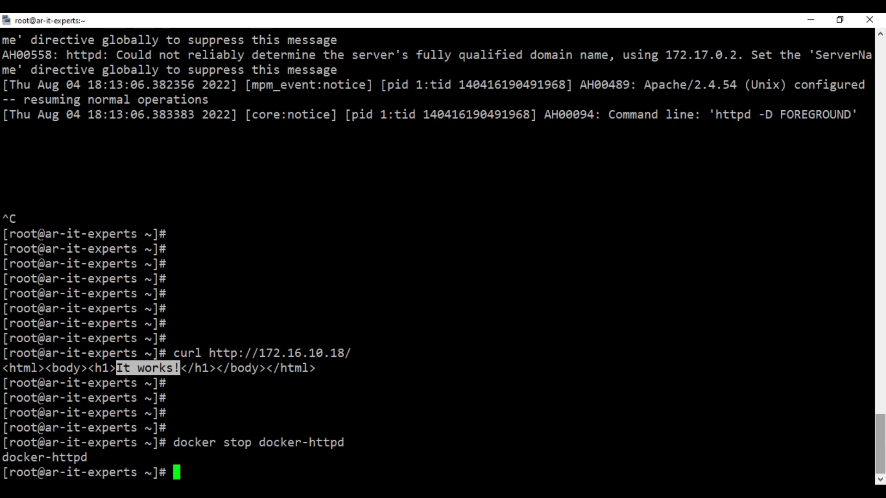
type("curl http://172.16.10.18/")
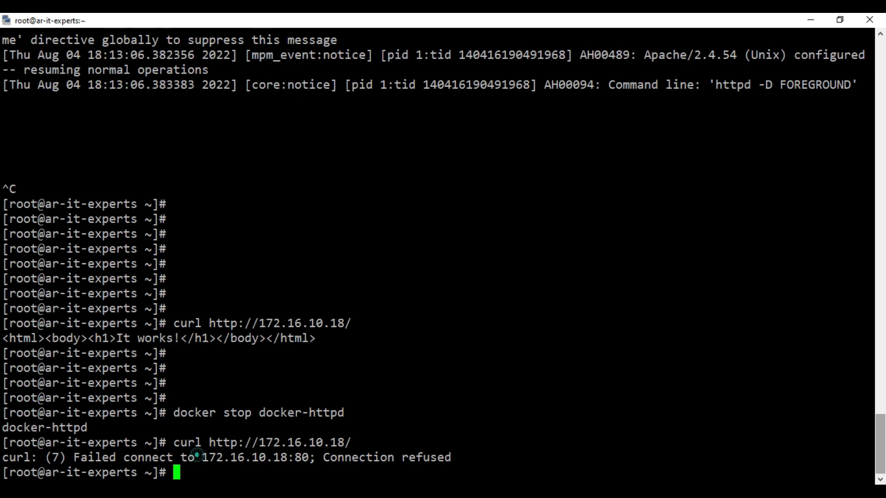
type("docker stop docker-httpd")
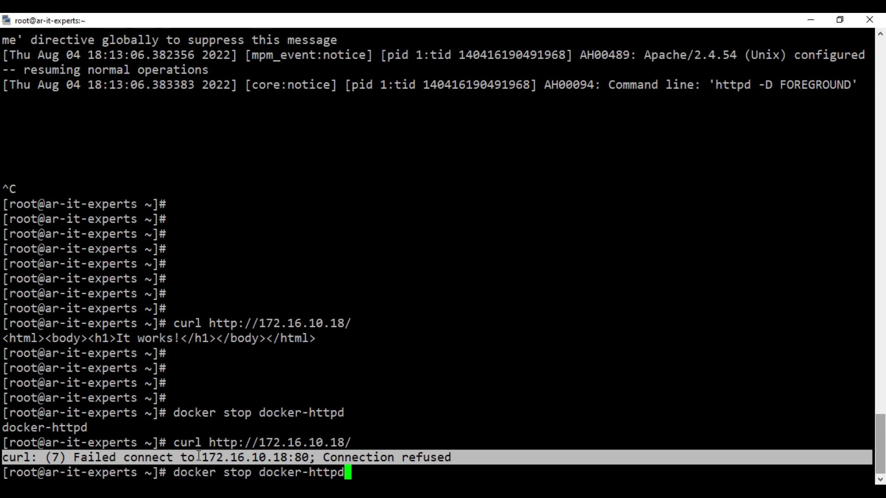
type("docker logs -f docker-httpd")
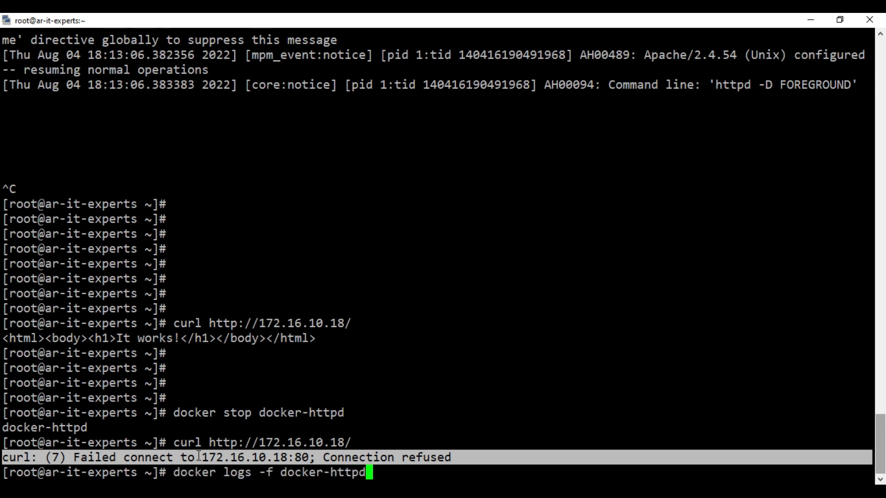